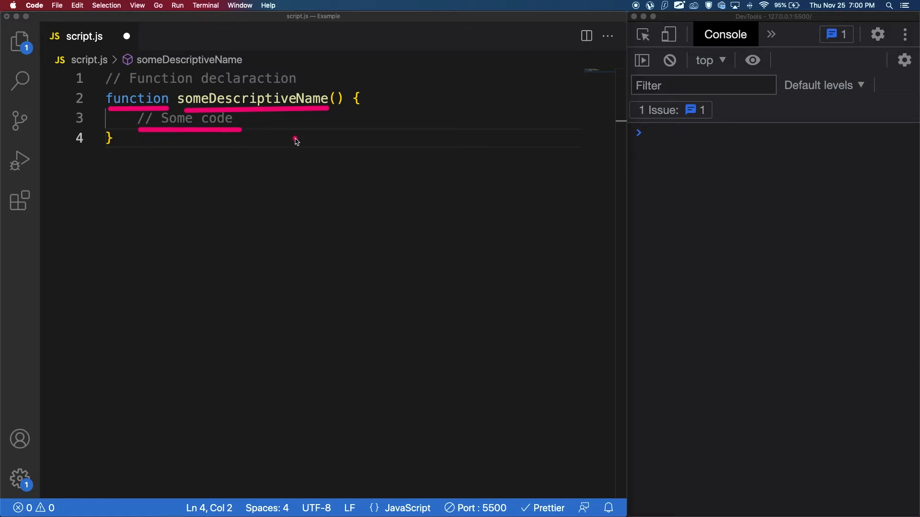
text(greeting('Paxton', );)
click(344, 119)
text(console.log(`Oh hello there ${name}!`);)
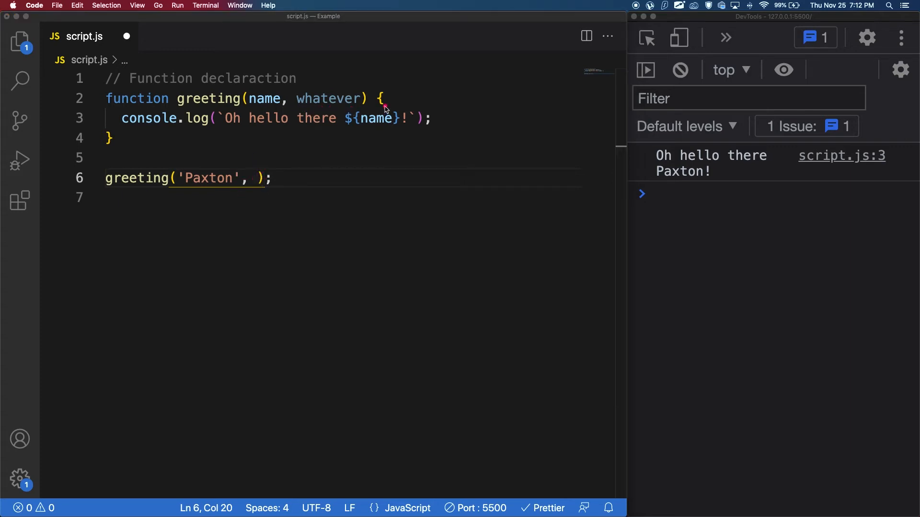
mouse_move(327, 111)
text( $)
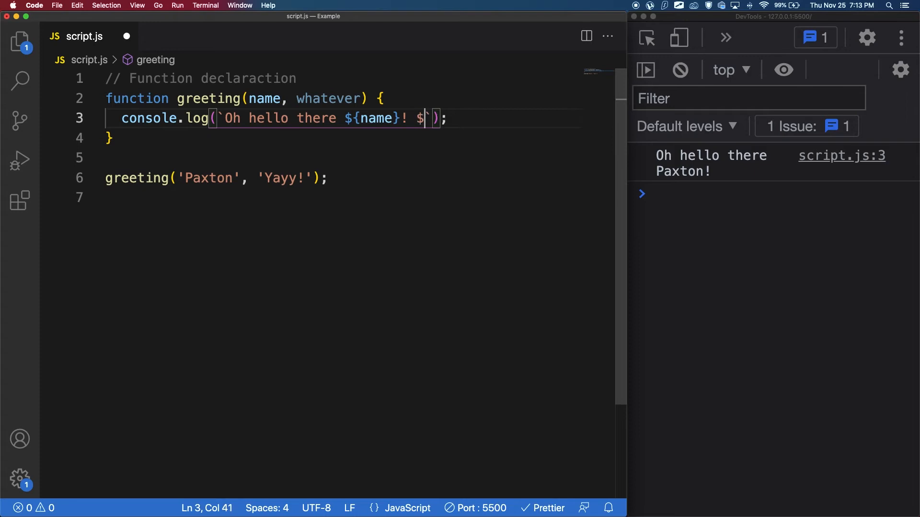
text({whatever})
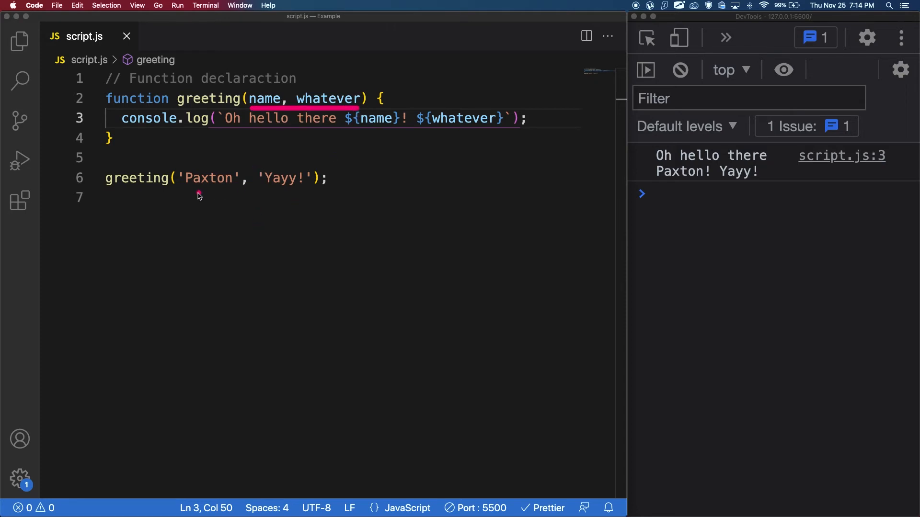